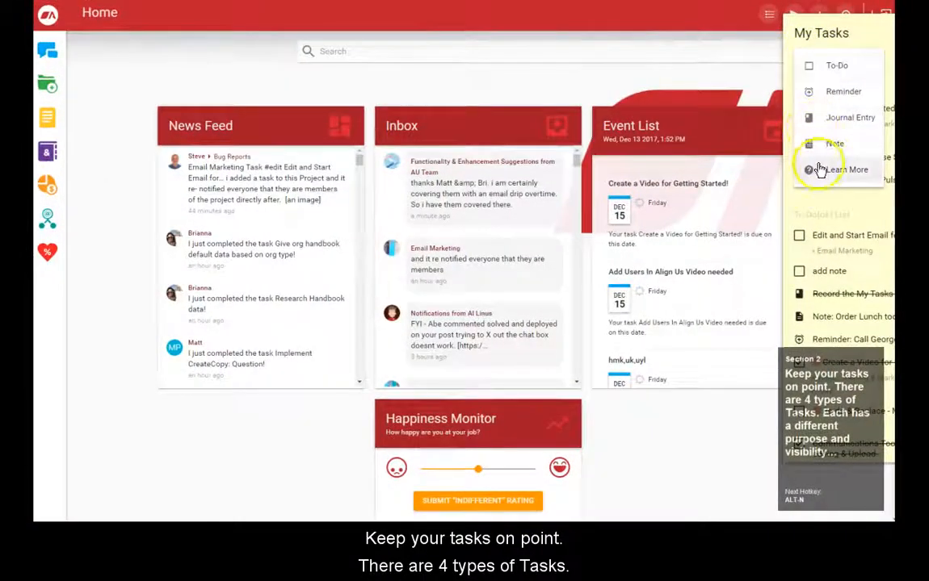
- Bring up the Learn More explanation of the To-Do, Reminder, Note and Journal Entry types
left_click(843, 169)
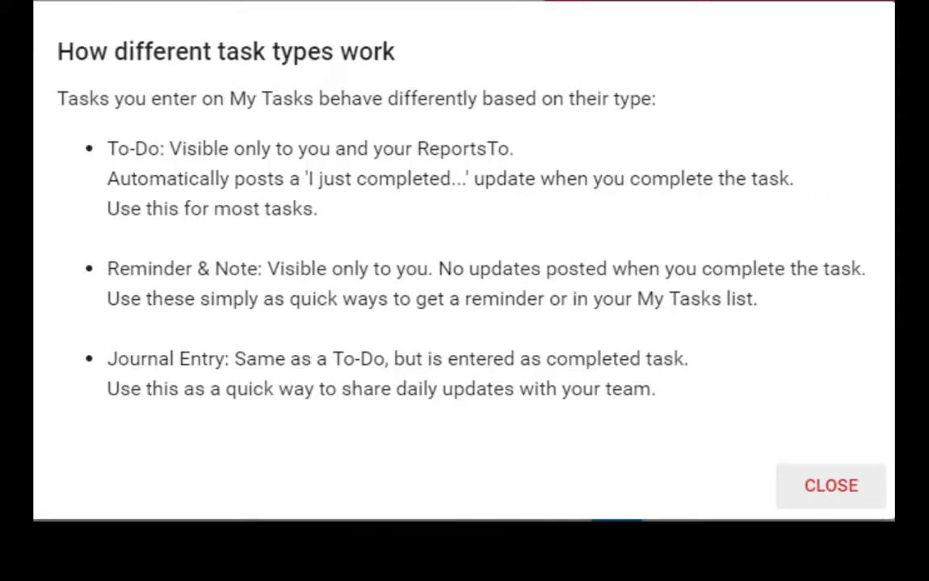
- Add the to-do 'Create a Video for Getting Started!' and switch entry to Reminder
left_click(830, 484)
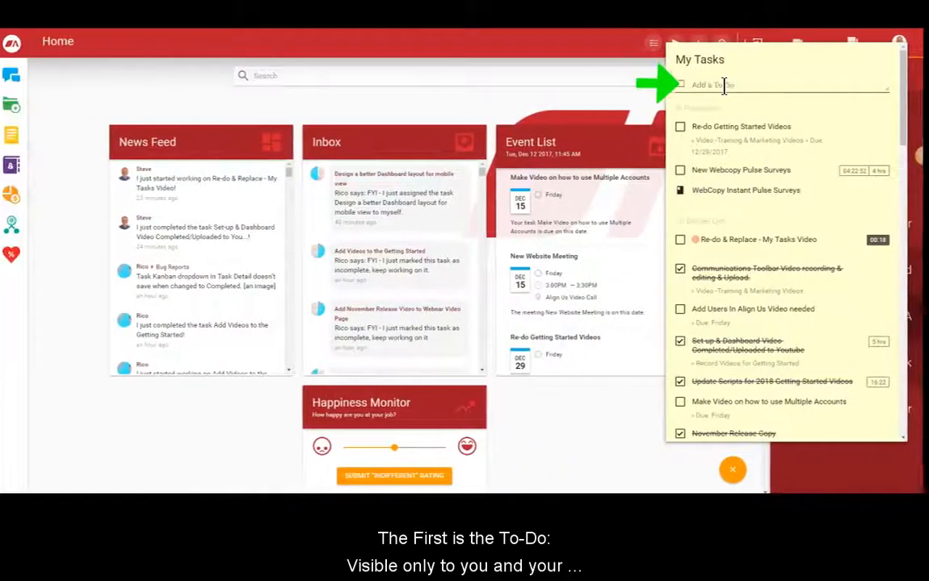
type("Create a Video for Getting Started")
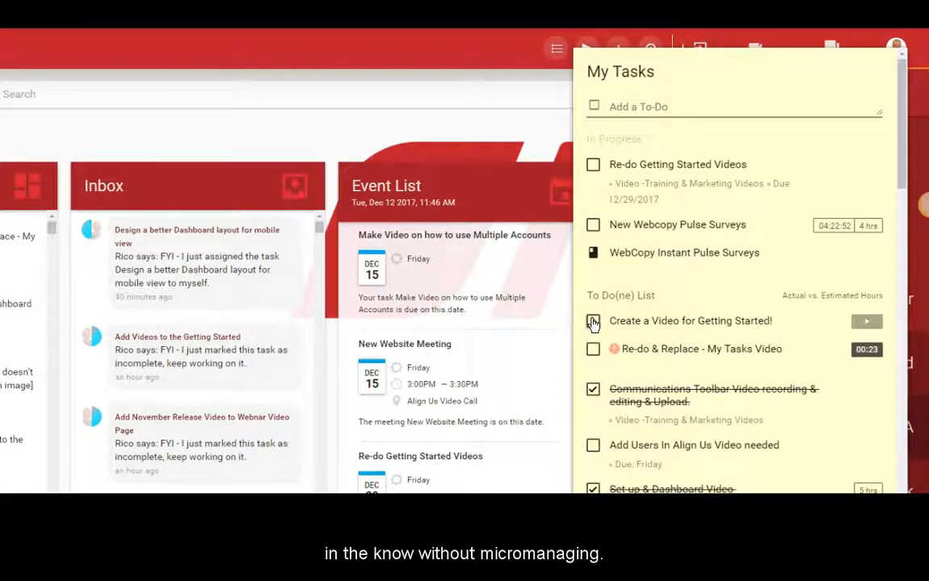
left_click(593, 320)
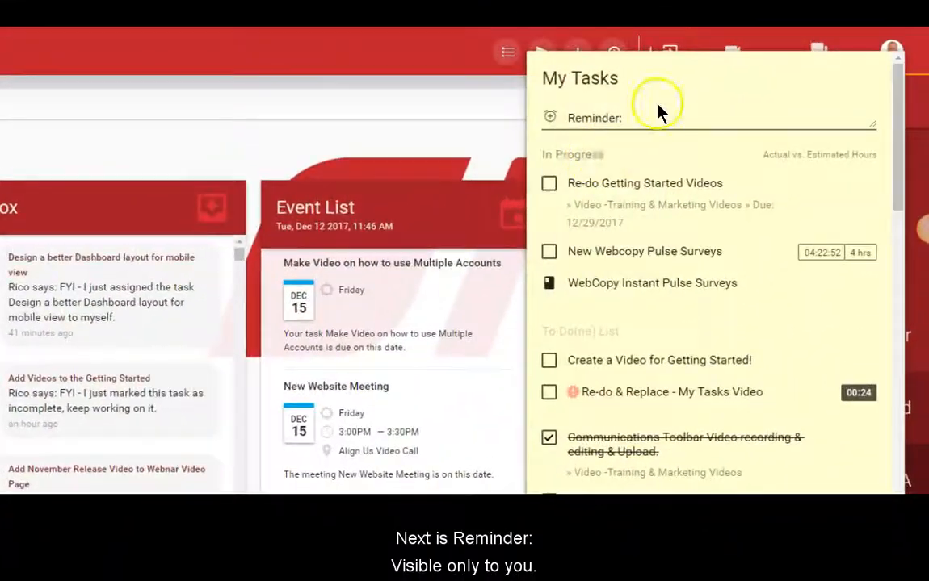
- Add the reminder 'Call George Today' to My Tasks
type("Call Ge")
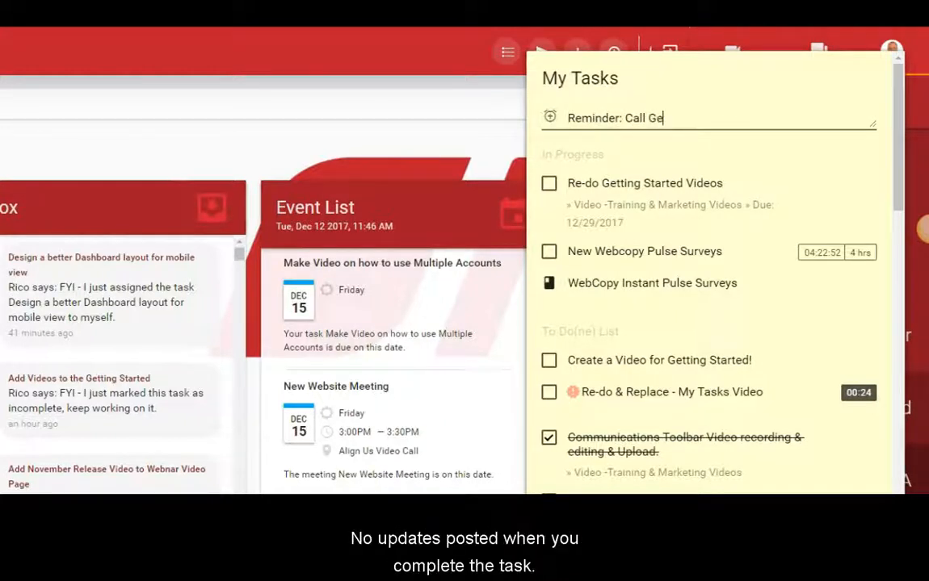
type("orge To")
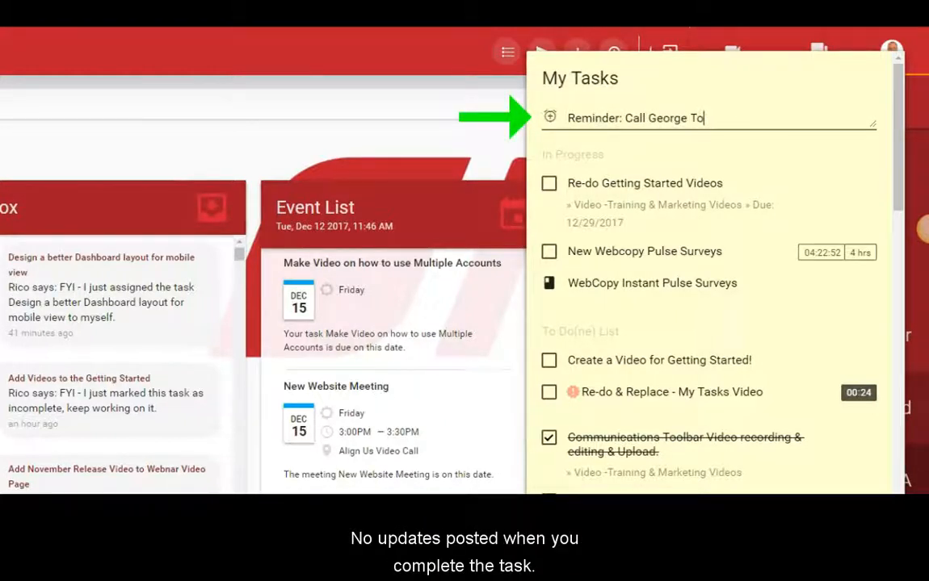
type("day")
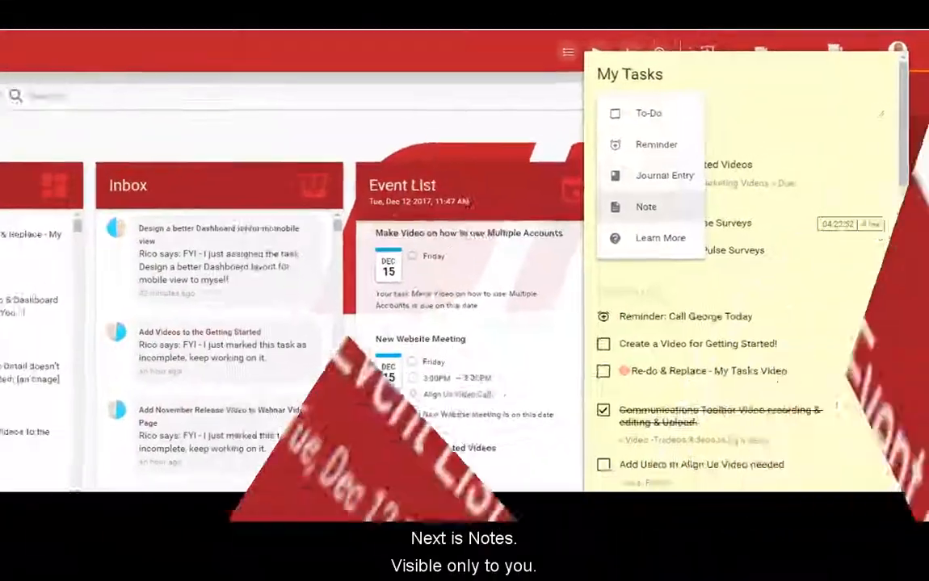
- Add the note 'Order Lunch today at 11am' to My Tasks
left_click(646, 207)
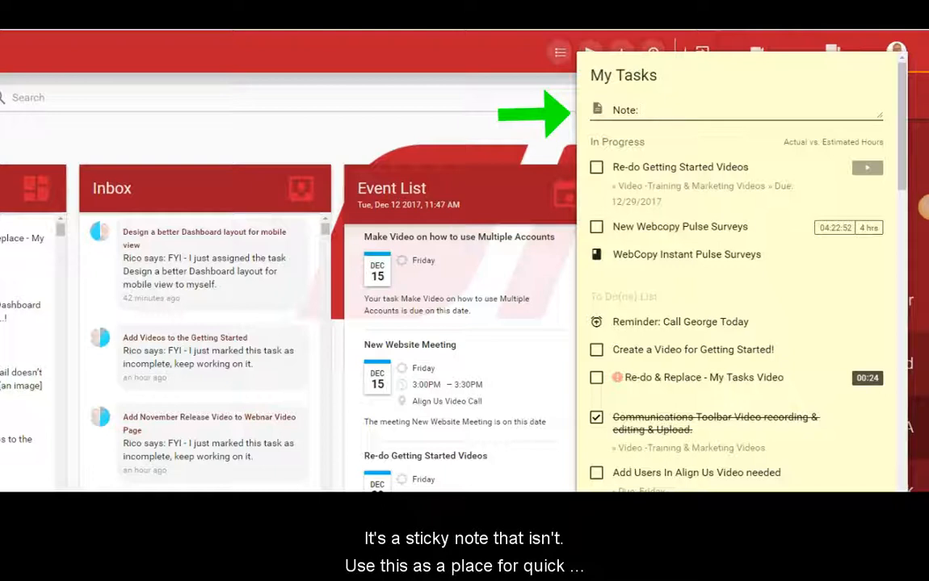
type("Ord")
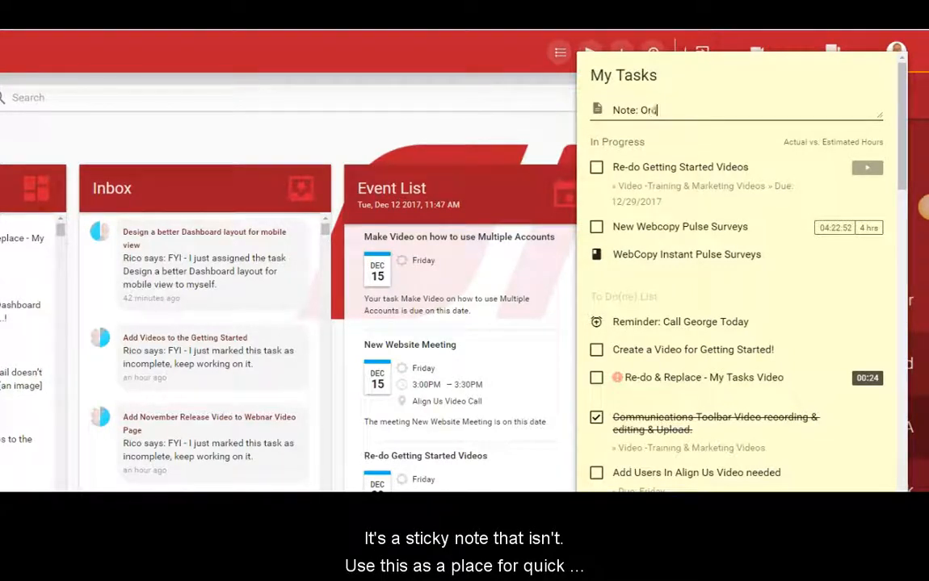
type("er Lunch today")
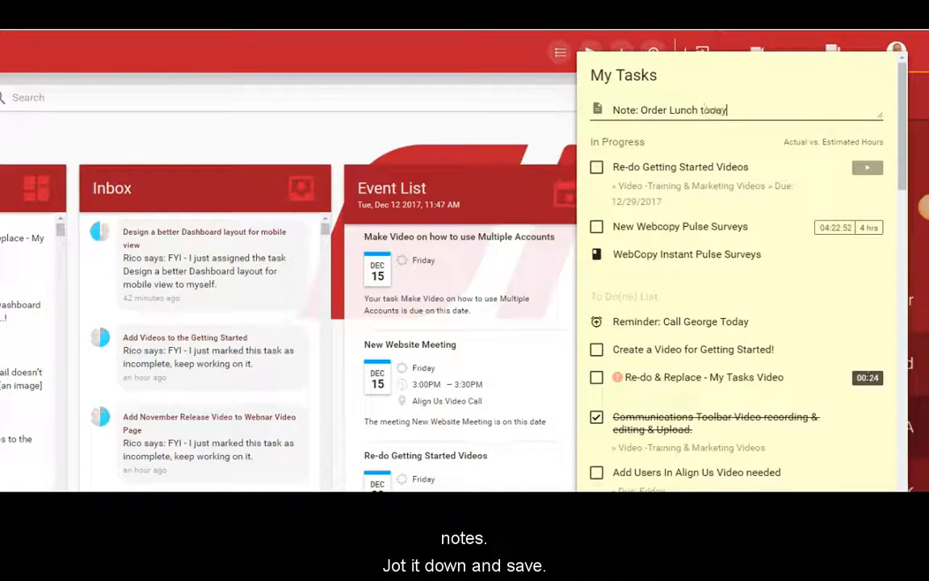
type("at 11am")
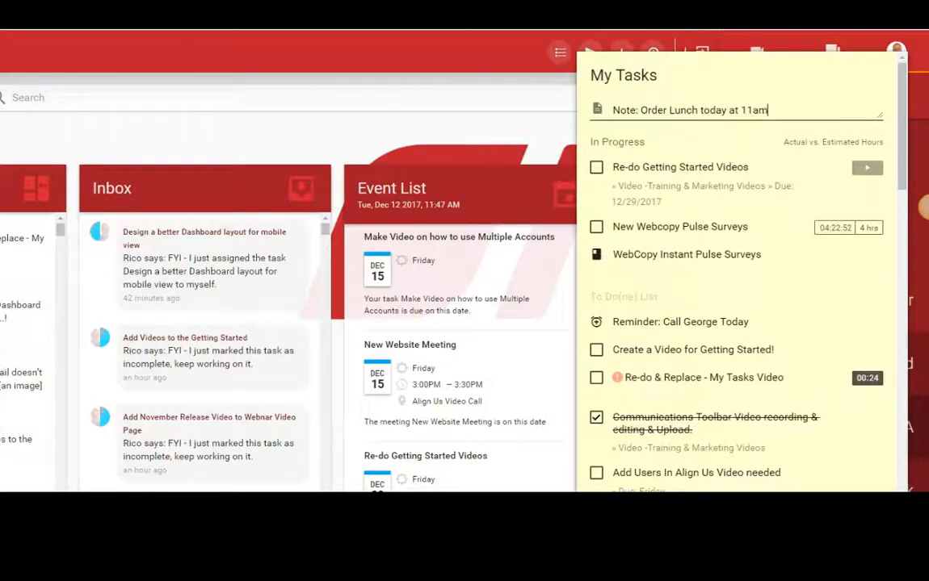
key("Return")
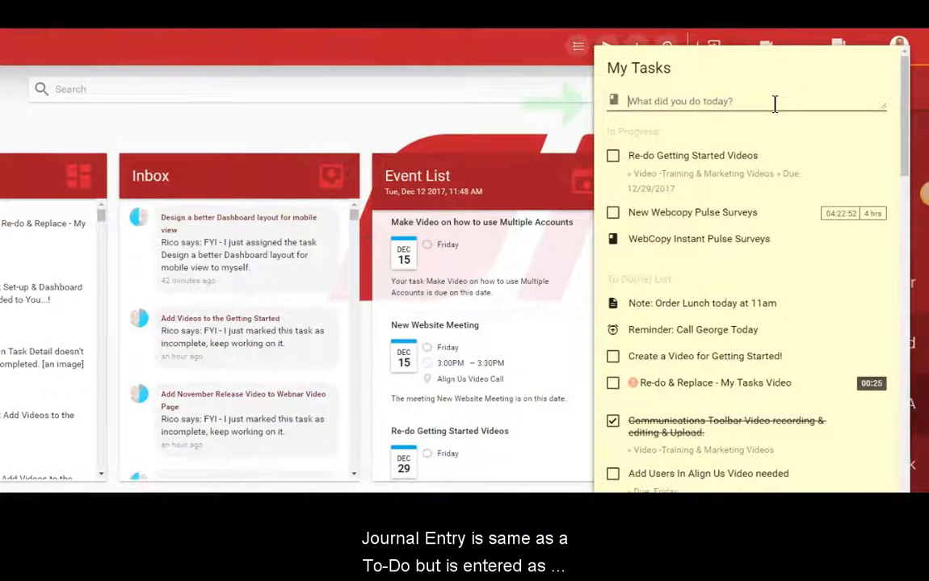
- Record the journal entry 'Record the My Tasks Video' as a completed item
type("Record")
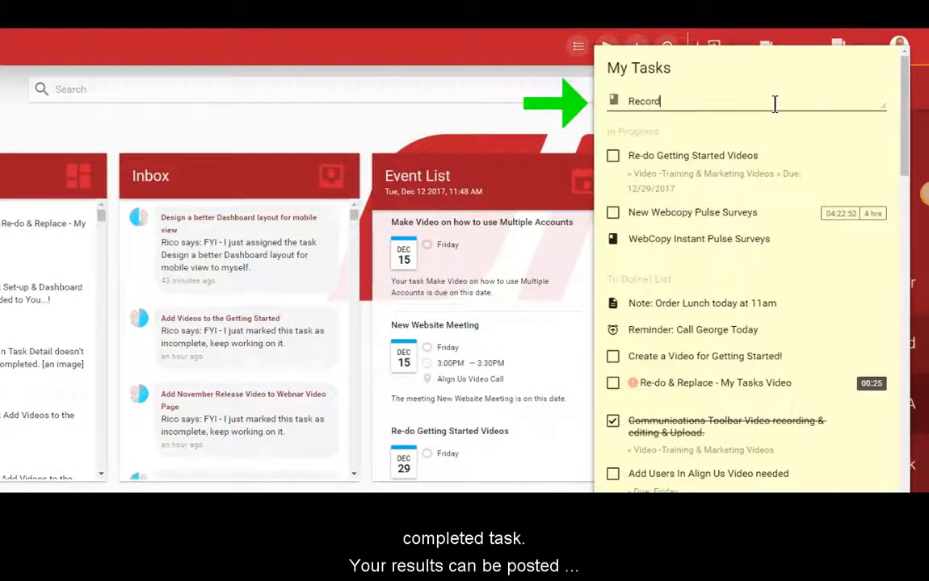
type("the")
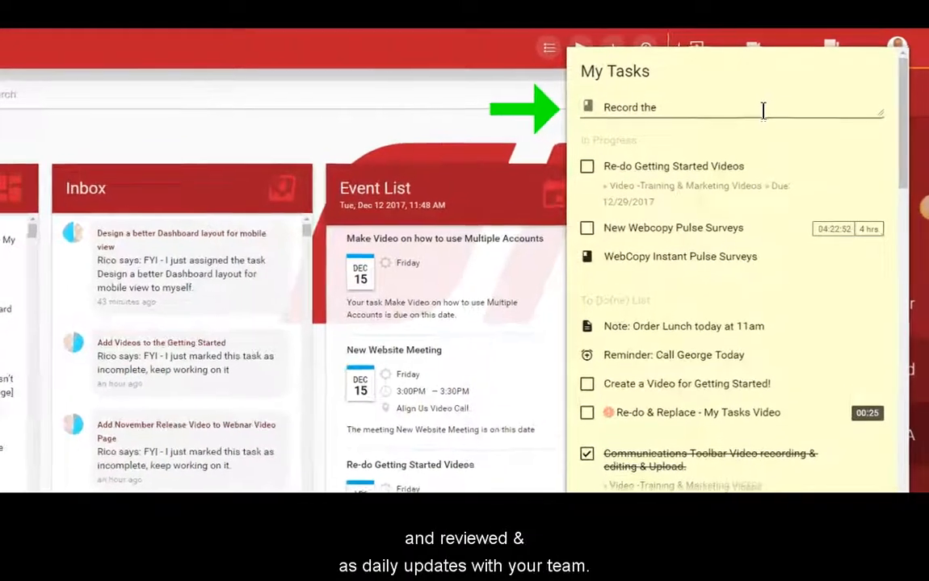
type("My Tasks")
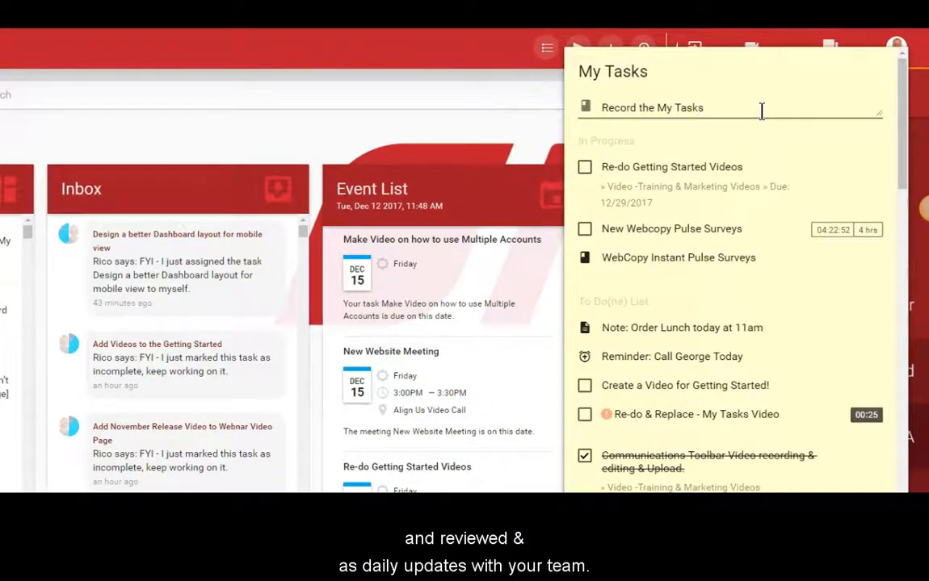
type("Video")
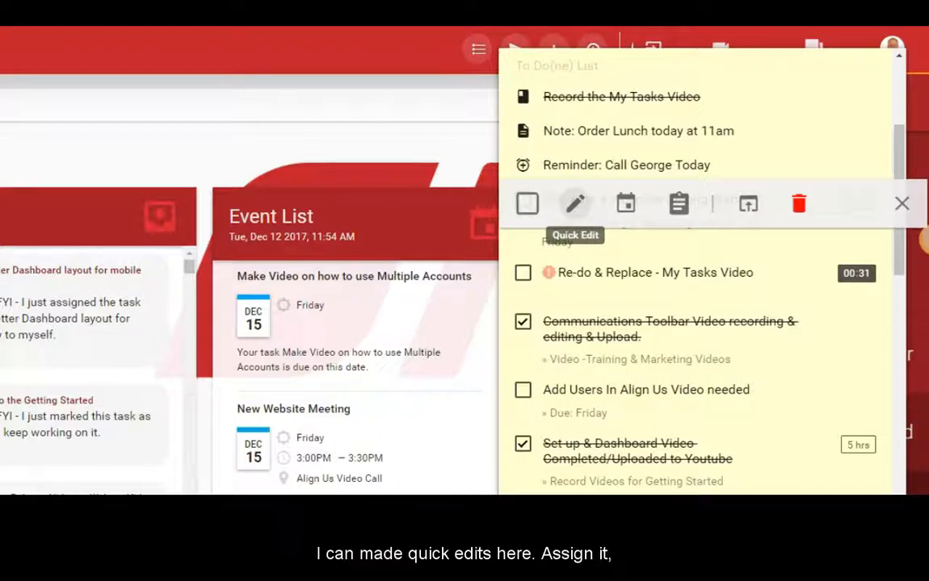
- Quick-edit the 'Create a Video for Getting Started!' task to In Progress status
left_click(575, 203)
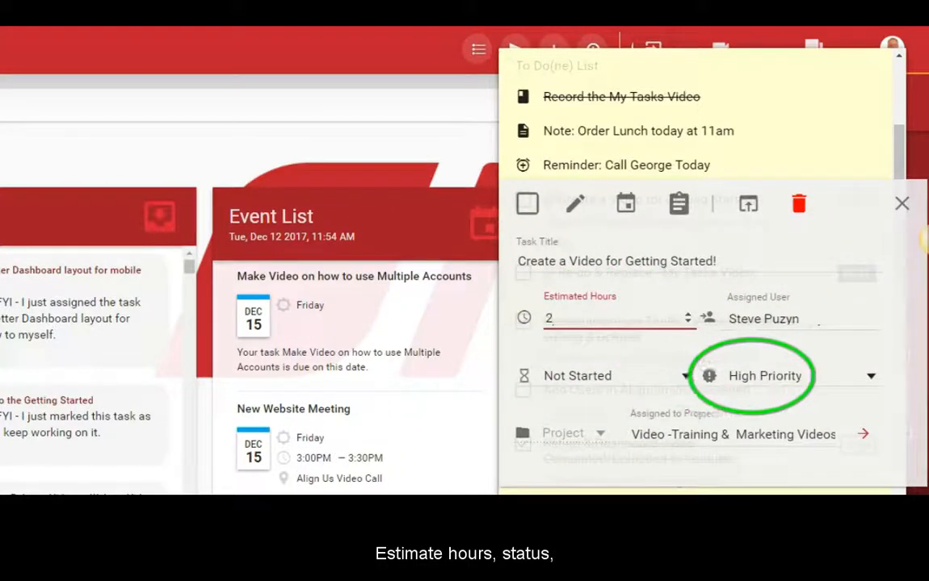
left_click(577, 375)
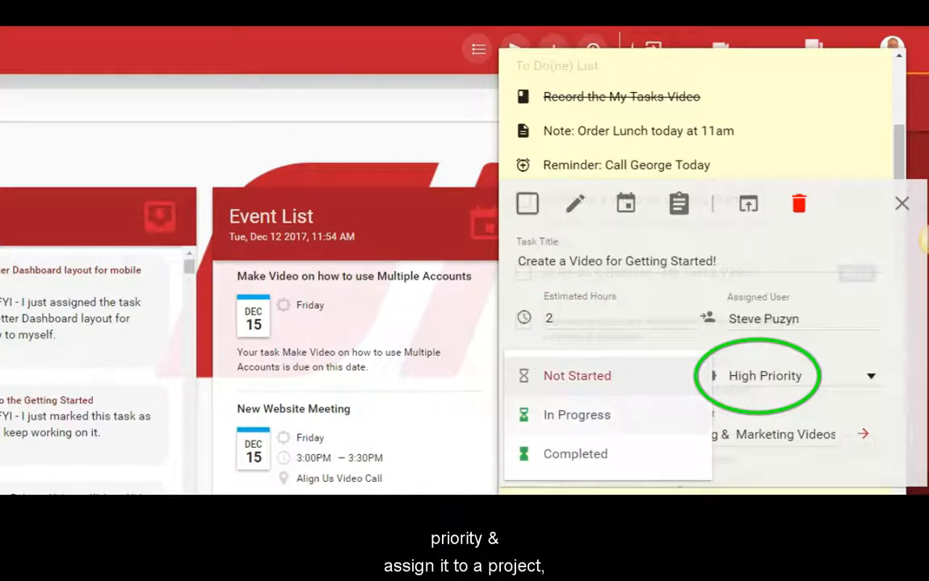
left_click(577, 413)
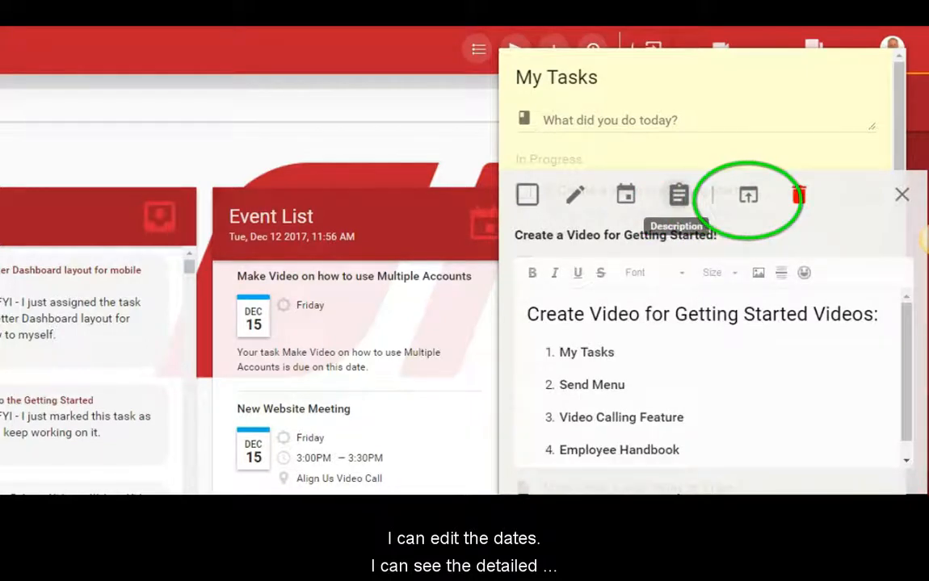
- View the video task in full, look over its sections, and go to the Projects page
left_click(747, 194)
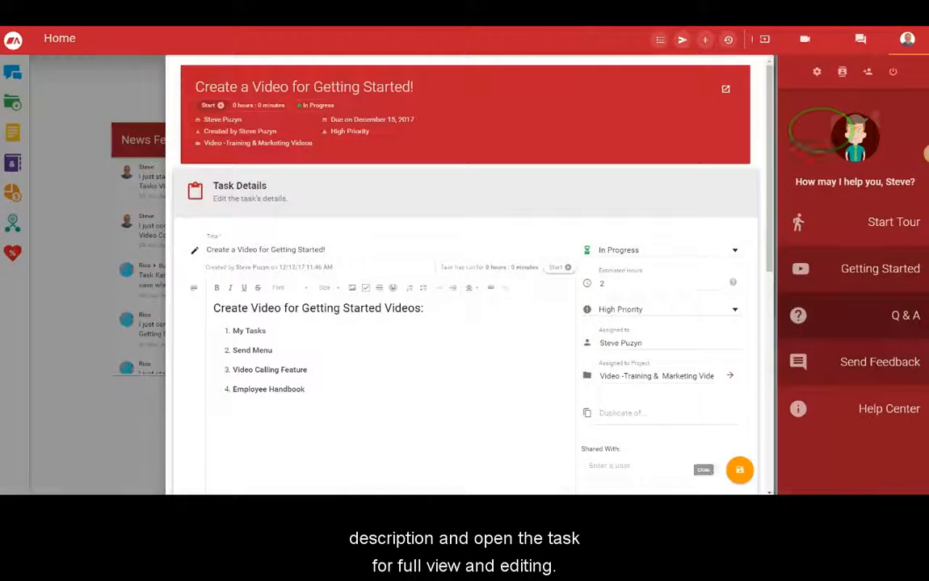
left_click(740, 470)
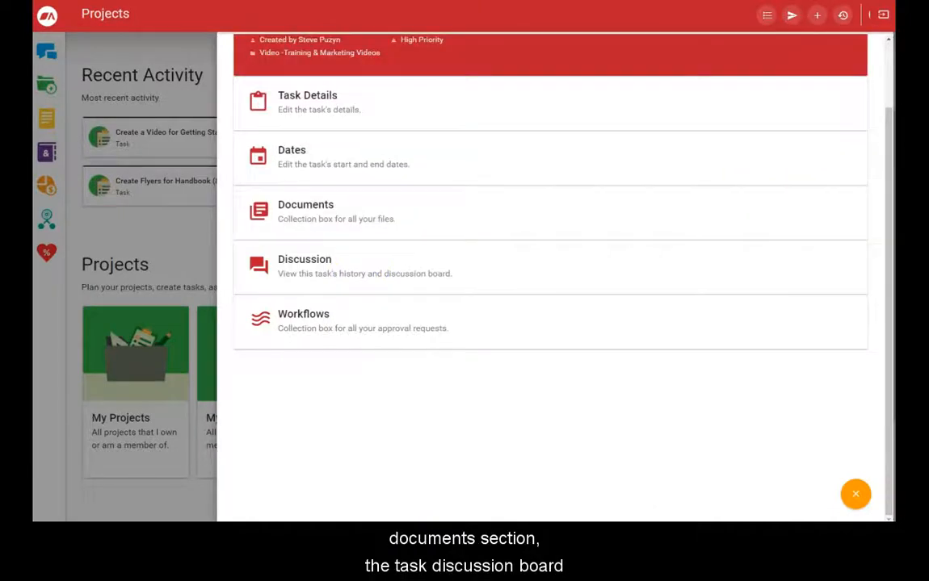
left_click(303, 267)
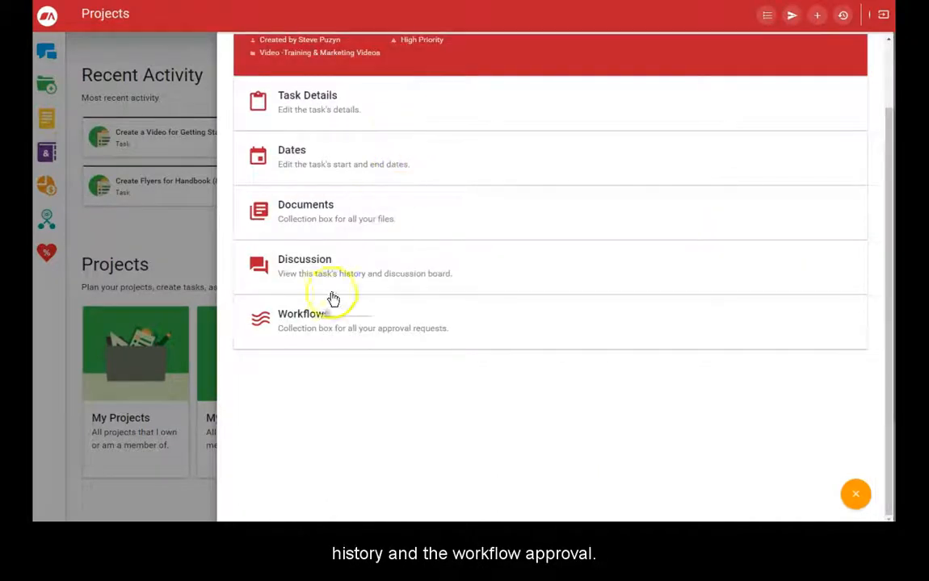
left_click(300, 313)
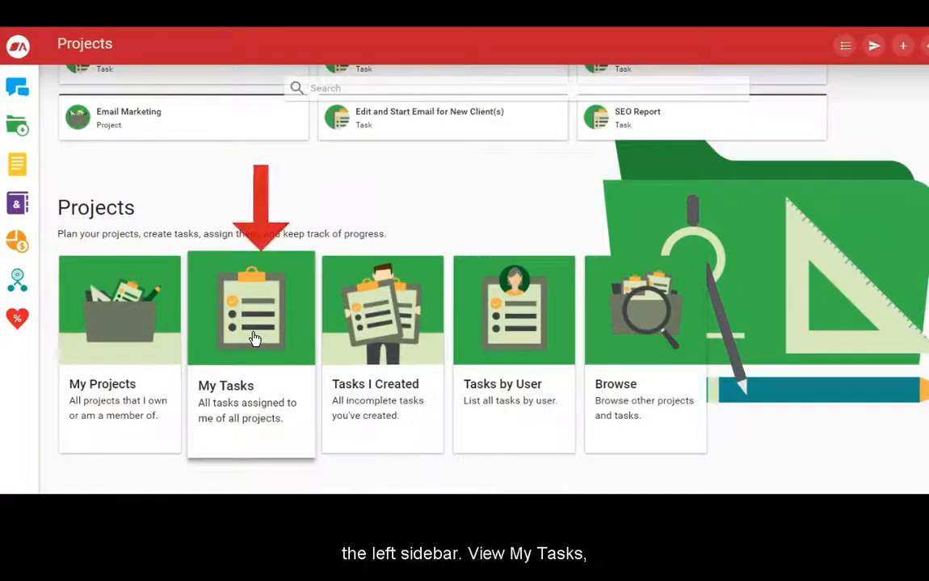
mouse_move(374, 331)
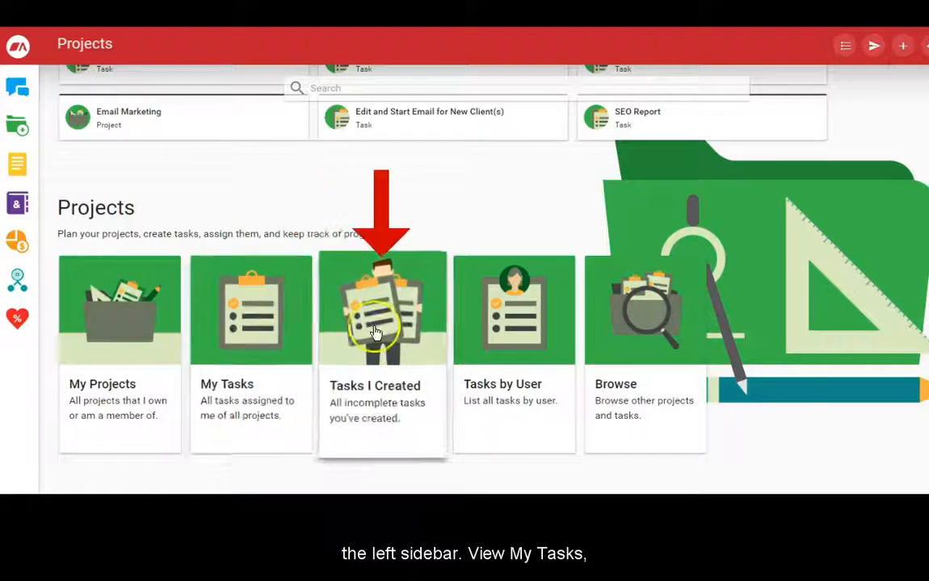
mouse_move(533, 326)
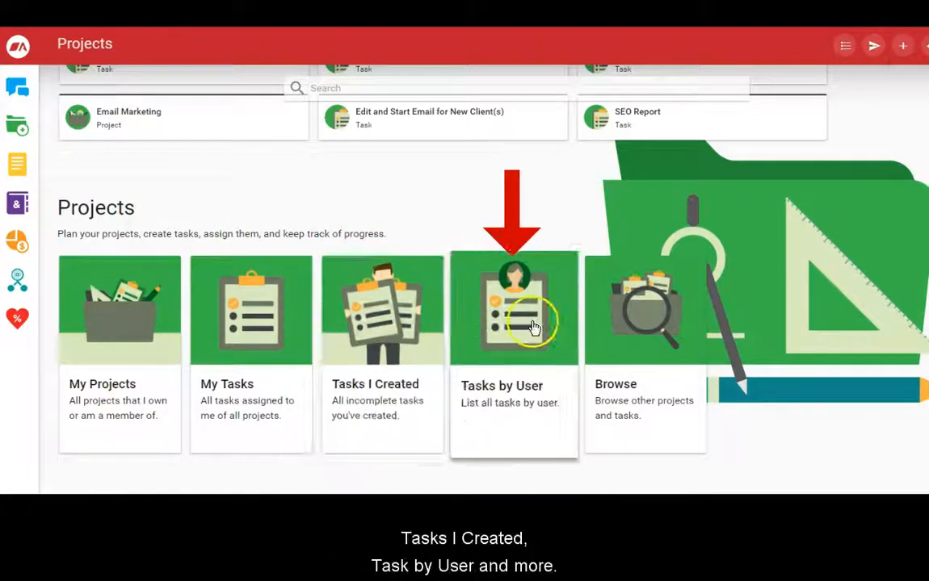
mouse_move(385, 323)
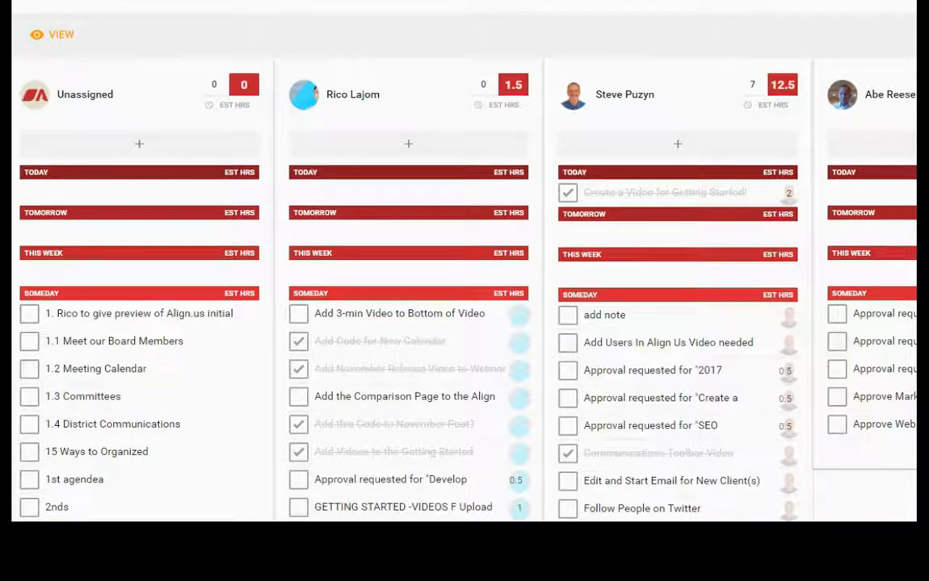
- Set the video task to Completed so the news feed announces it, then open Help and Settings
left_click(662, 193)
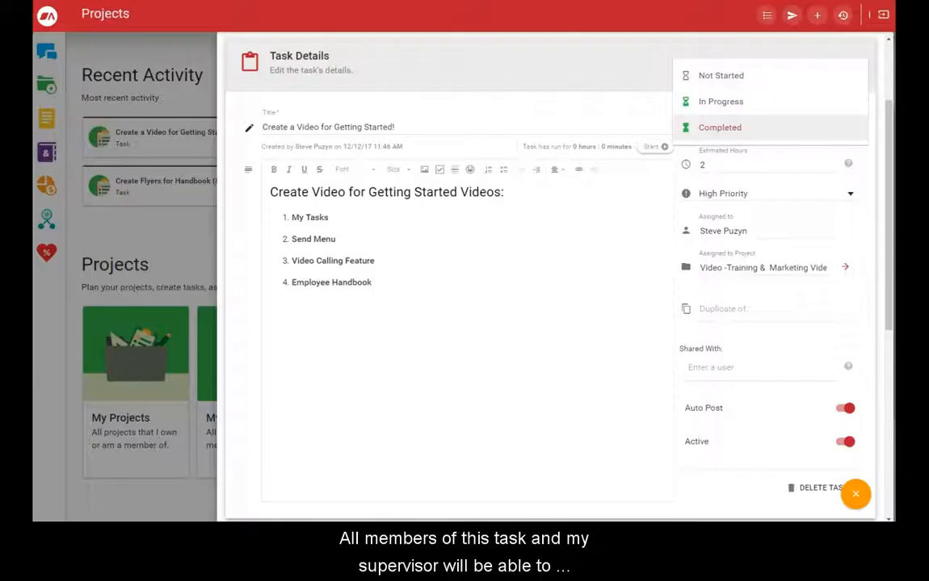
left_click(720, 128)
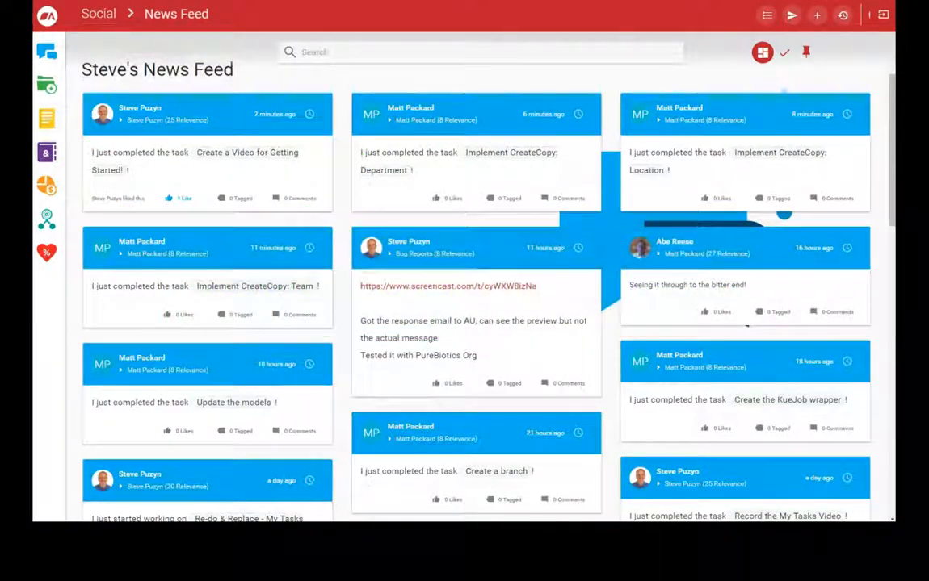
left_click(895, 47)
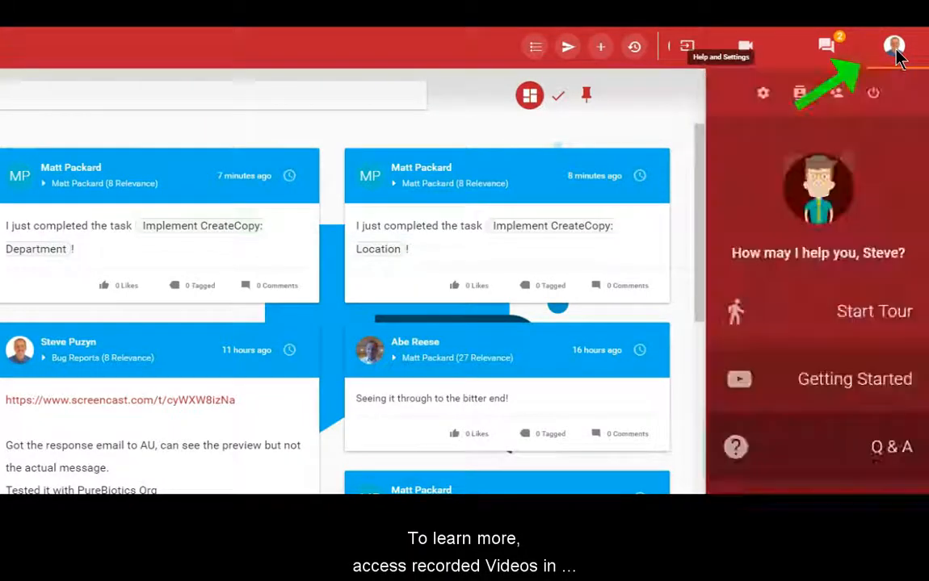